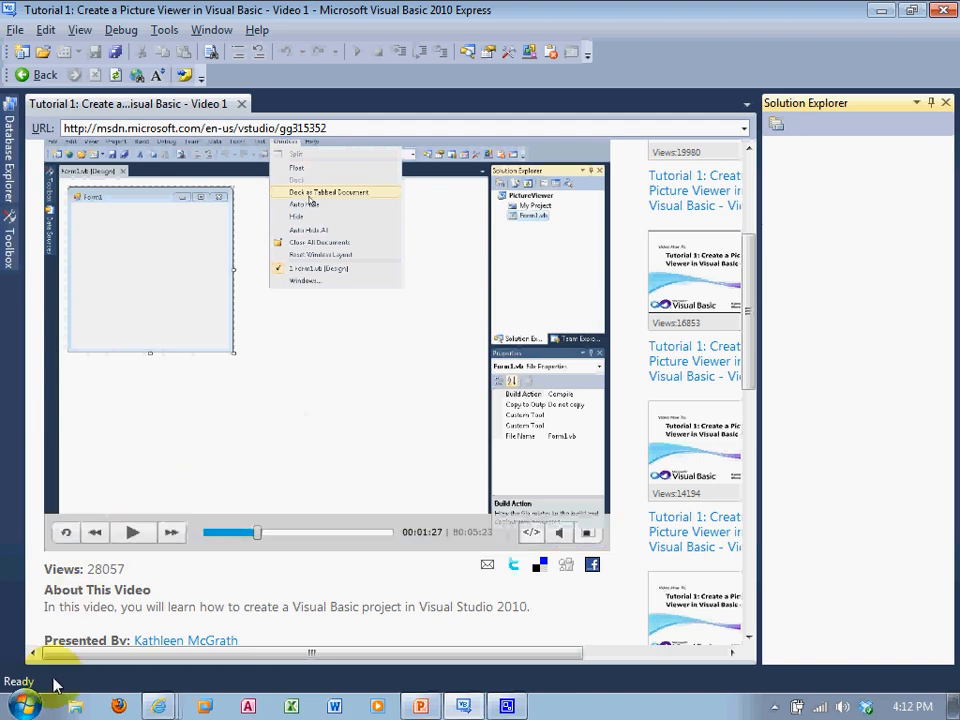
Step: Start Windows Explorer from the taskbar and go into the Documents library
left_click(76, 708)
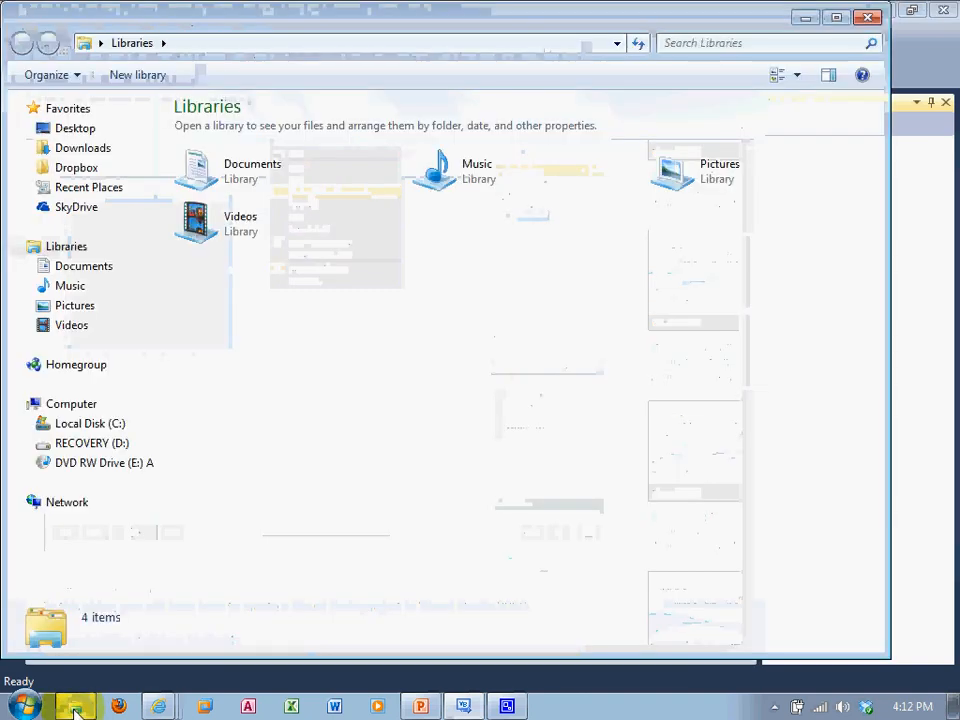
double_click(252, 172)
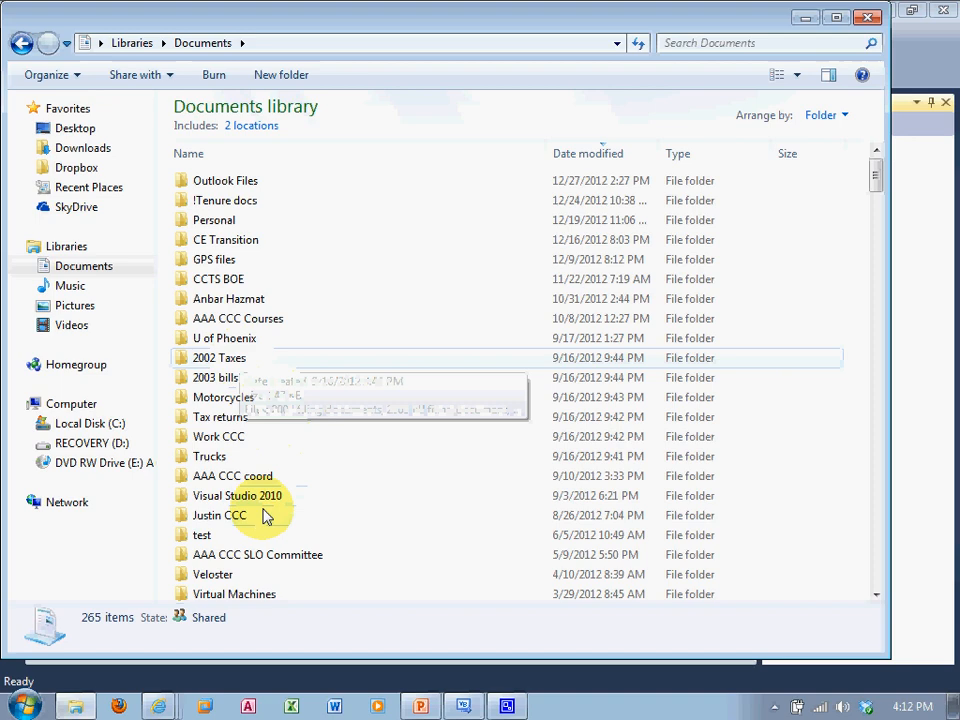
Step: Navigate from Documents into Visual Studio 2010 and its Projects folder
double_click(236, 496)
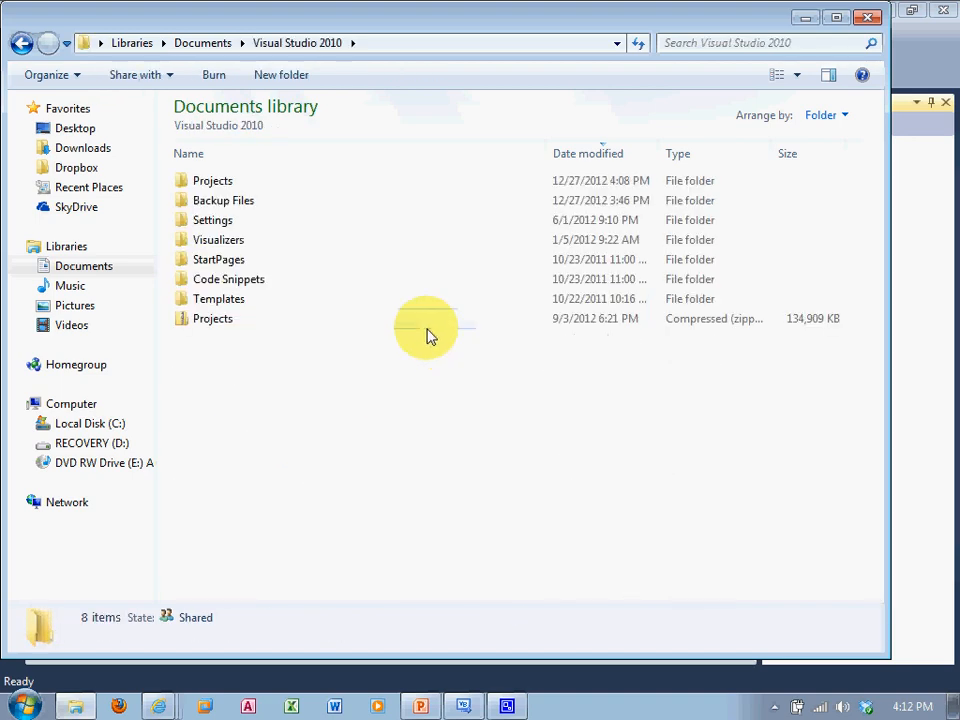
left_click(212, 180)
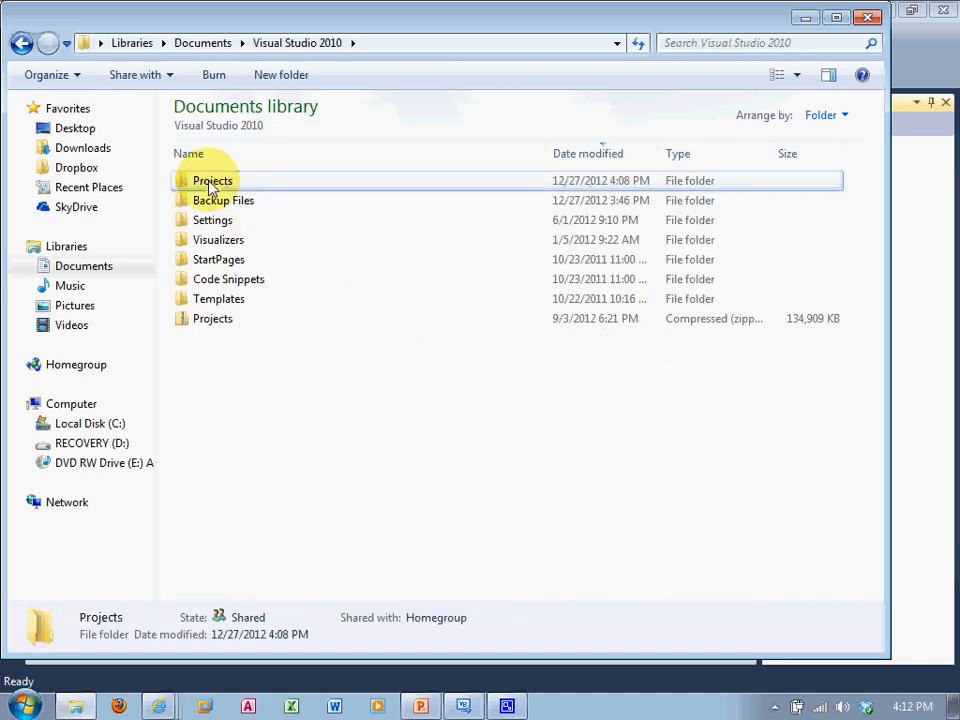
double_click(212, 180)
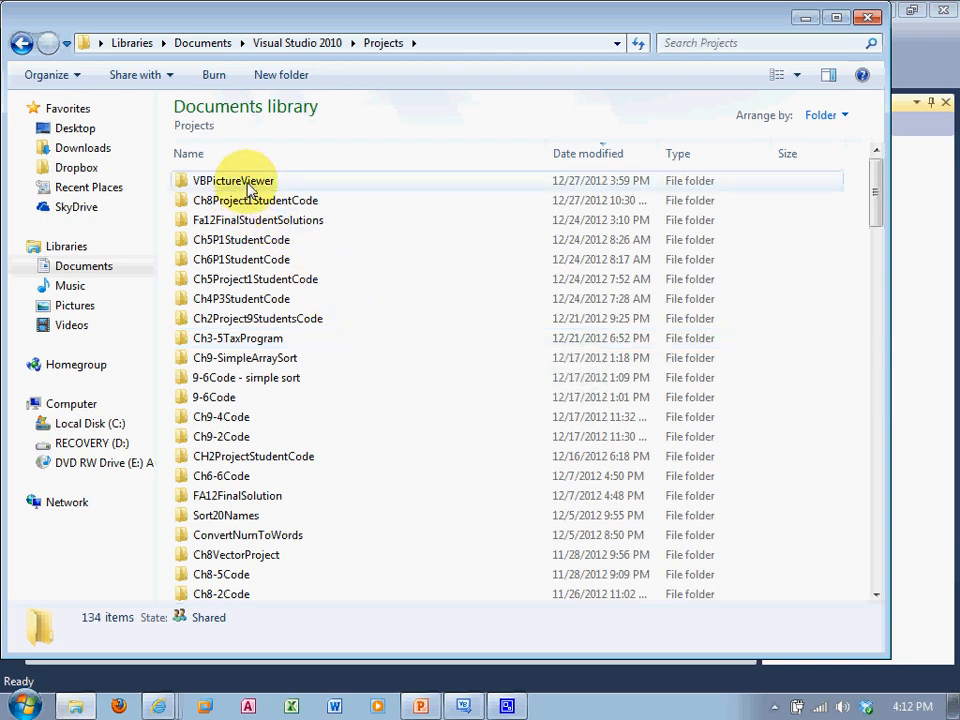
Step: Enter the VBPictureViewer project folder and its inner VBPictureViewer folder with bin, obj and Form1 files
left_click(232, 180)
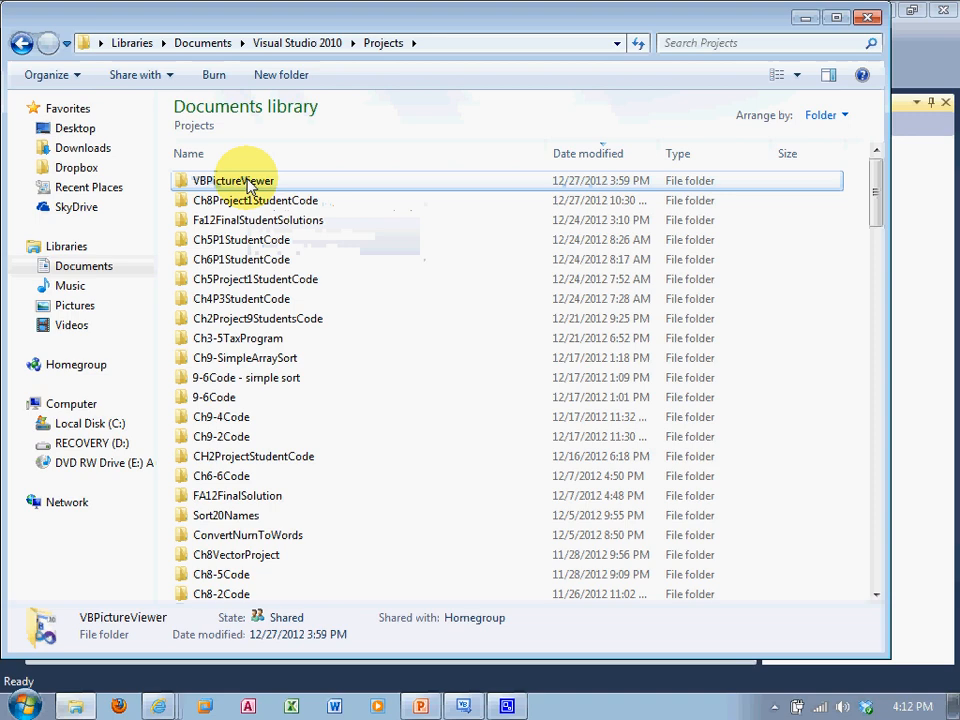
double_click(232, 180)
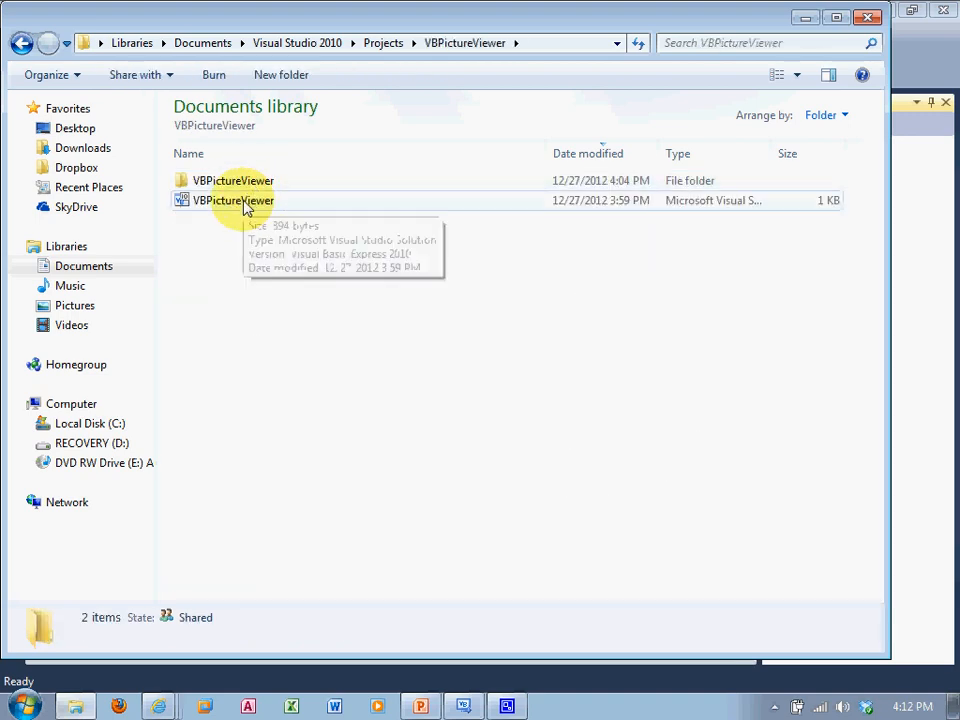
mouse_move(232, 180)
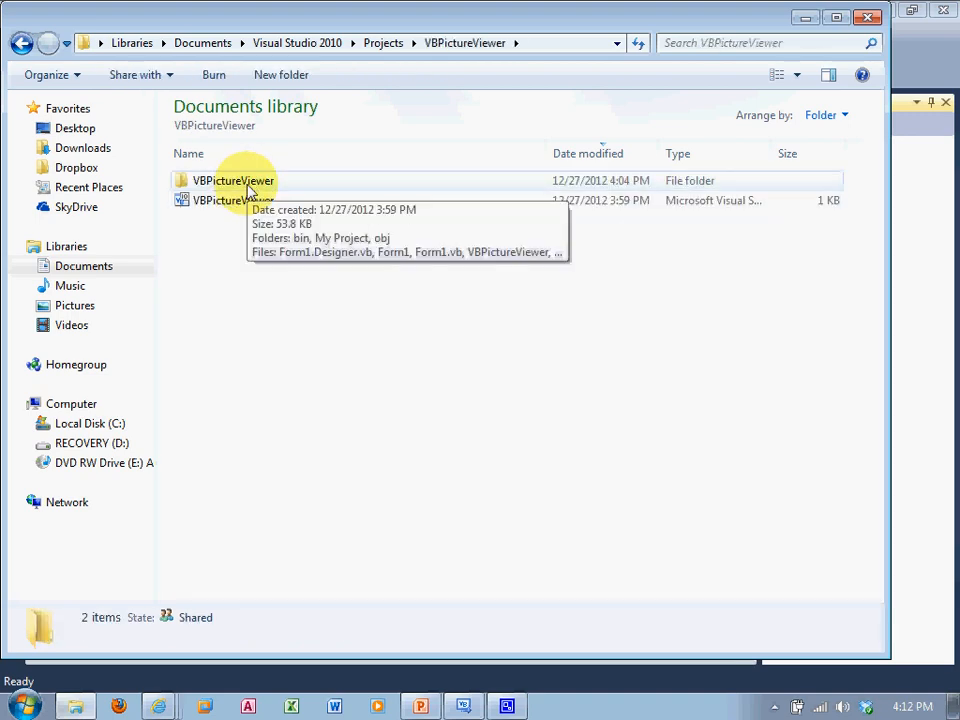
double_click(232, 180)
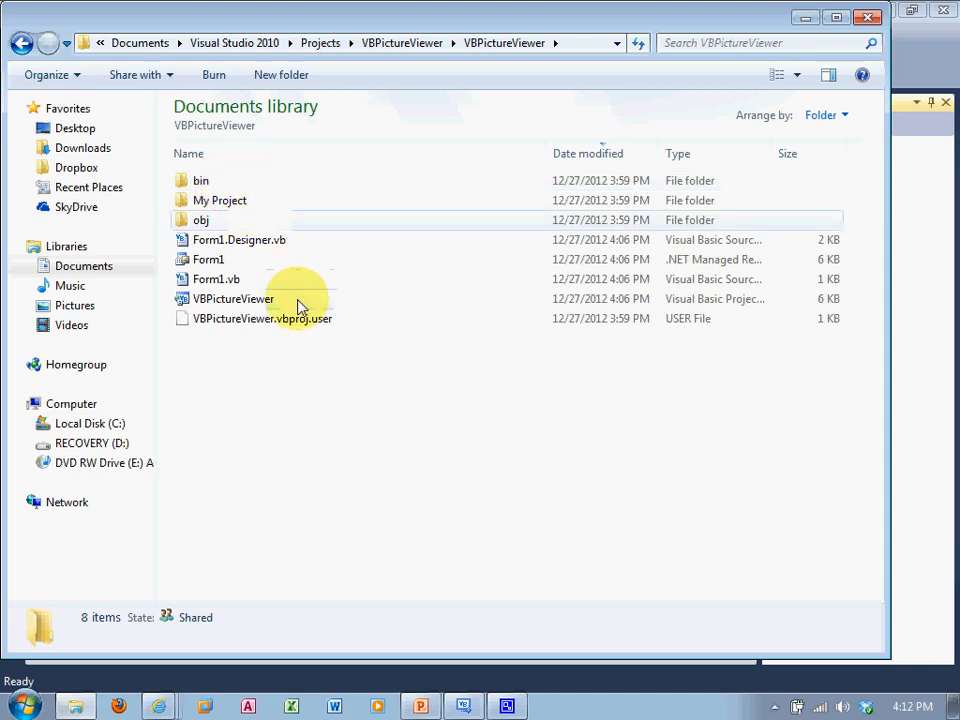
mouse_move(258, 300)
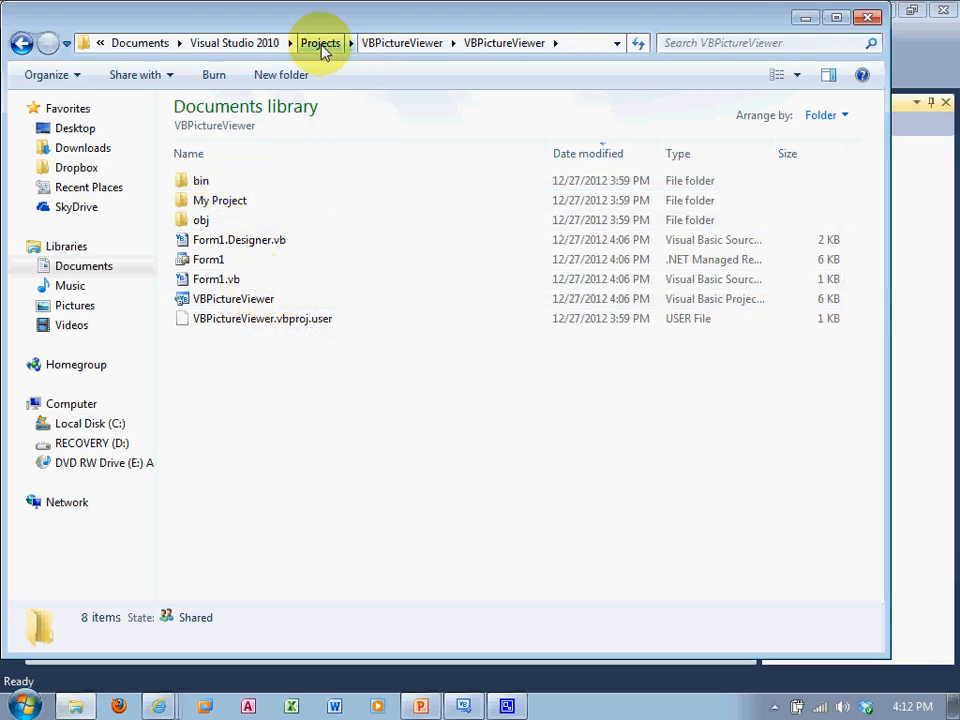
Step: Return to Projects via the address bar and show the VBPictureViewer folder's context menu
left_click(320, 42)
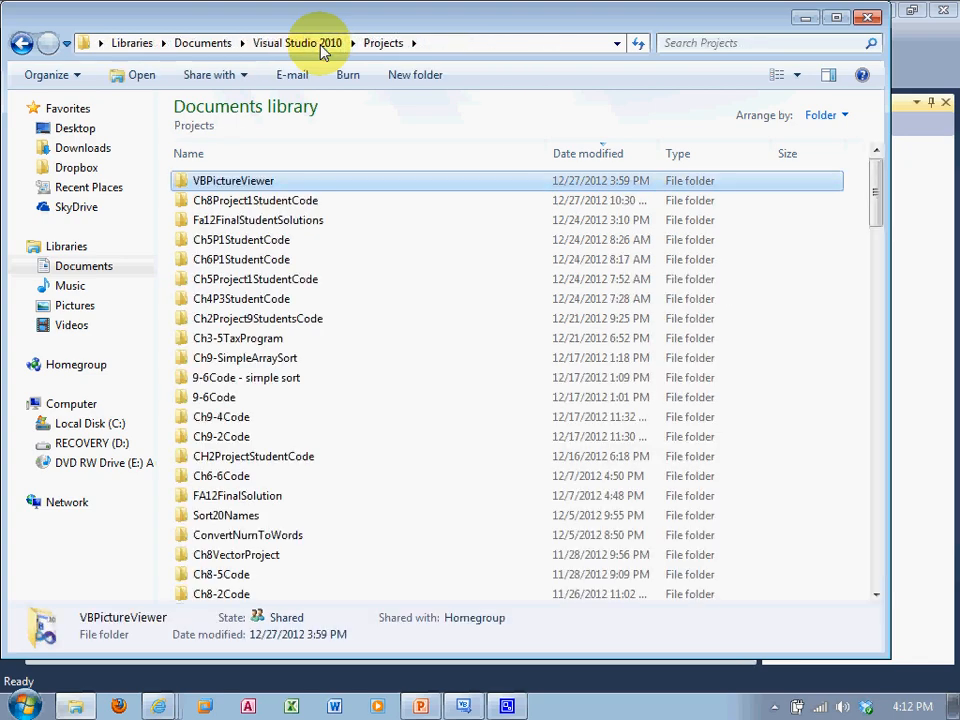
mouse_move(232, 180)
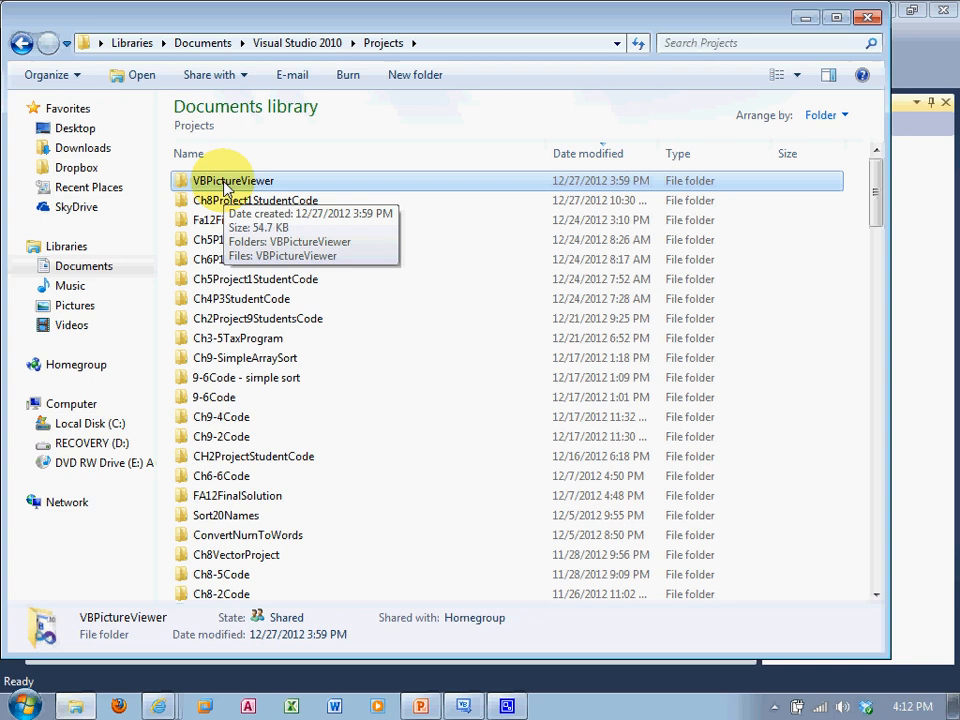
right_click(232, 180)
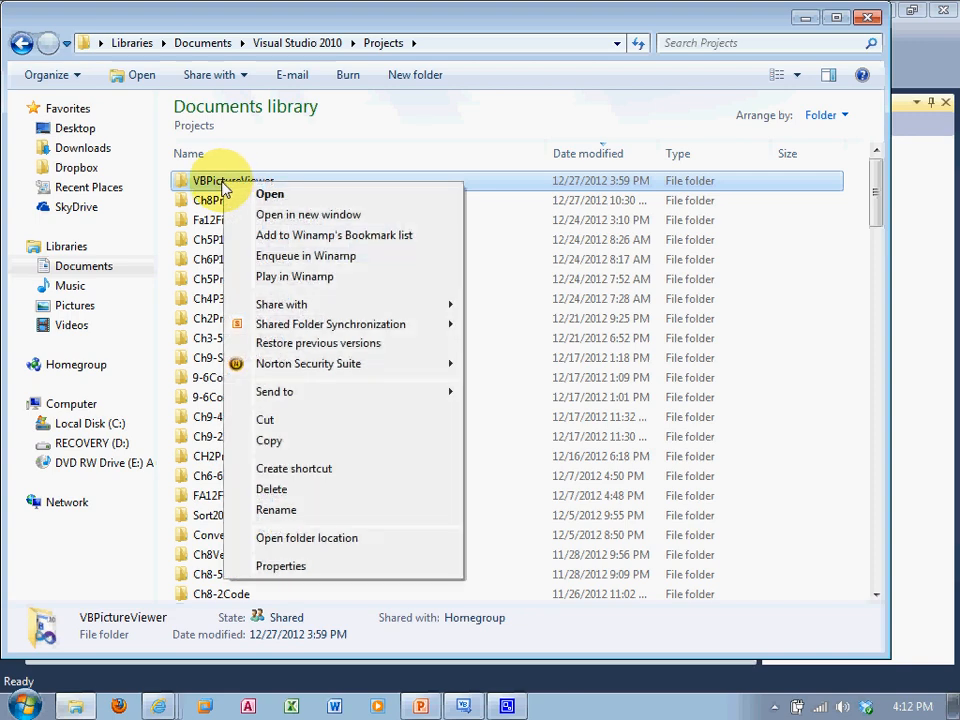
mouse_move(296, 390)
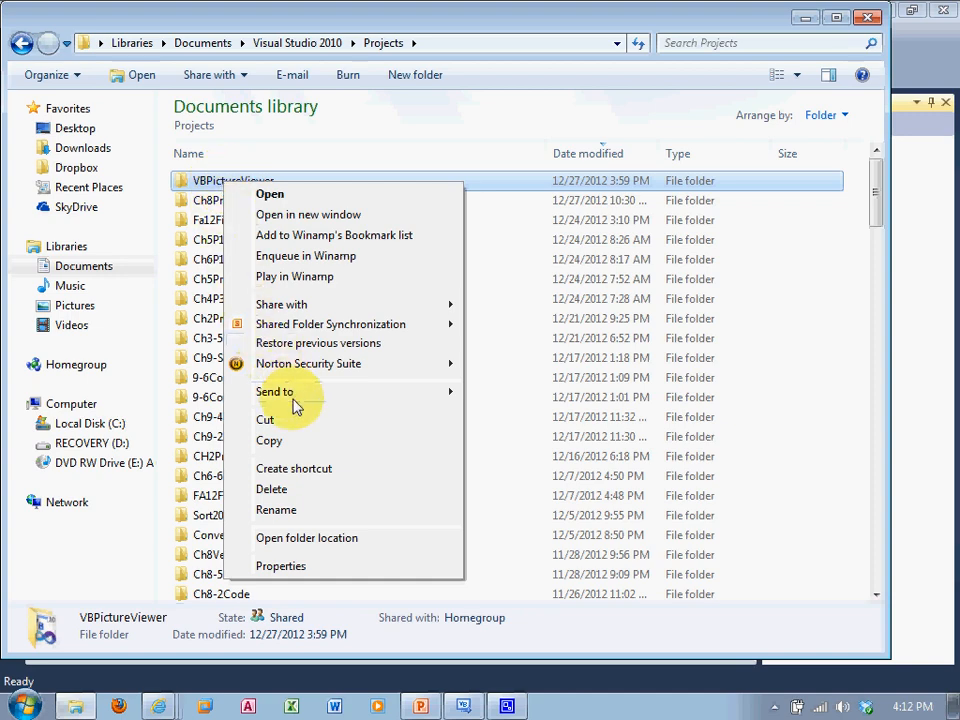
mouse_move(276, 390)
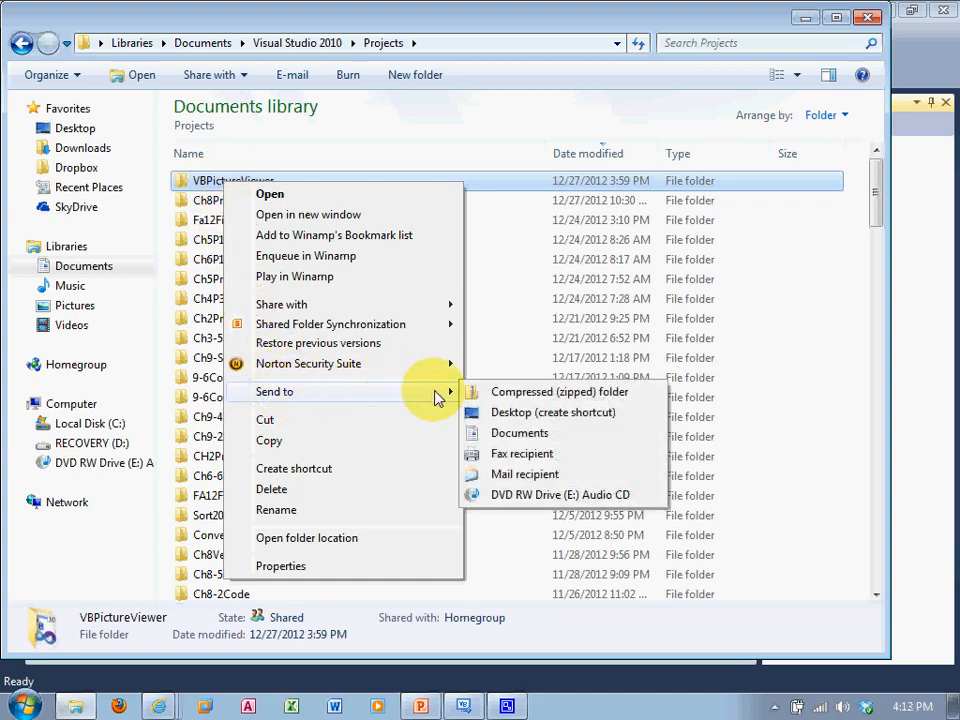
mouse_move(560, 390)
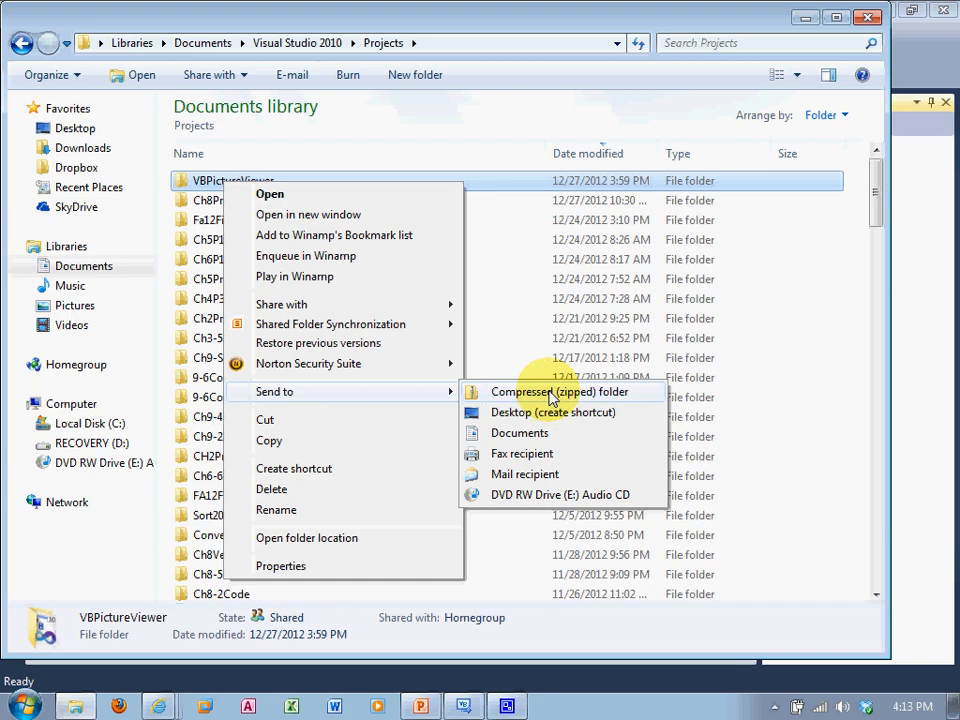
Step: Send VBPictureViewer to a Compressed (zipped) folder, creating a 27.9 KB VBPictureViewer zip in Projects
left_click(556, 390)
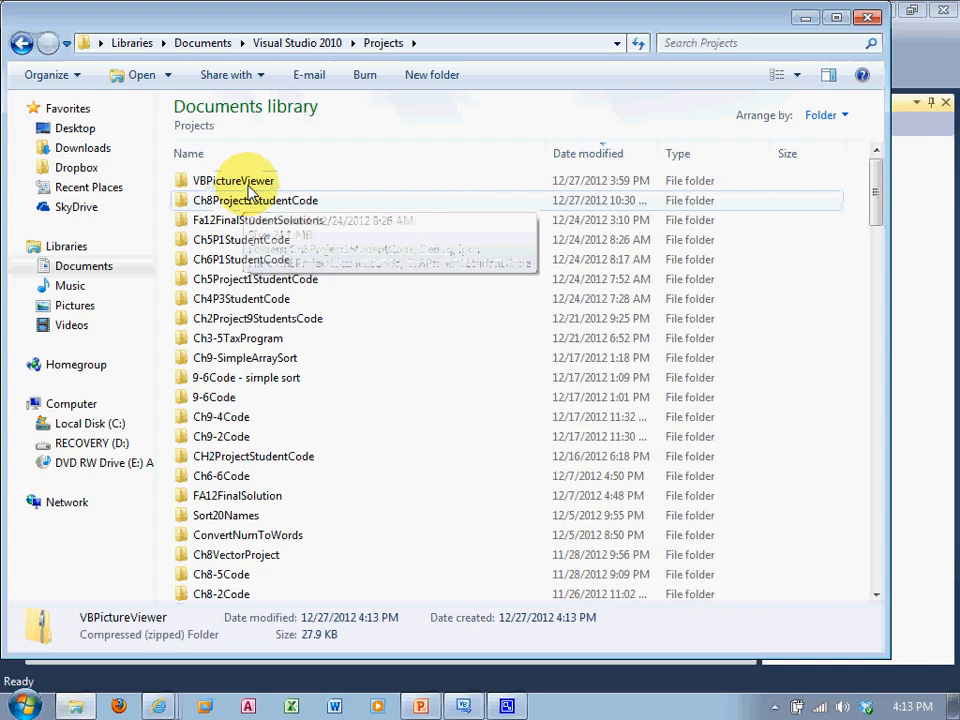
scroll("down", 3)
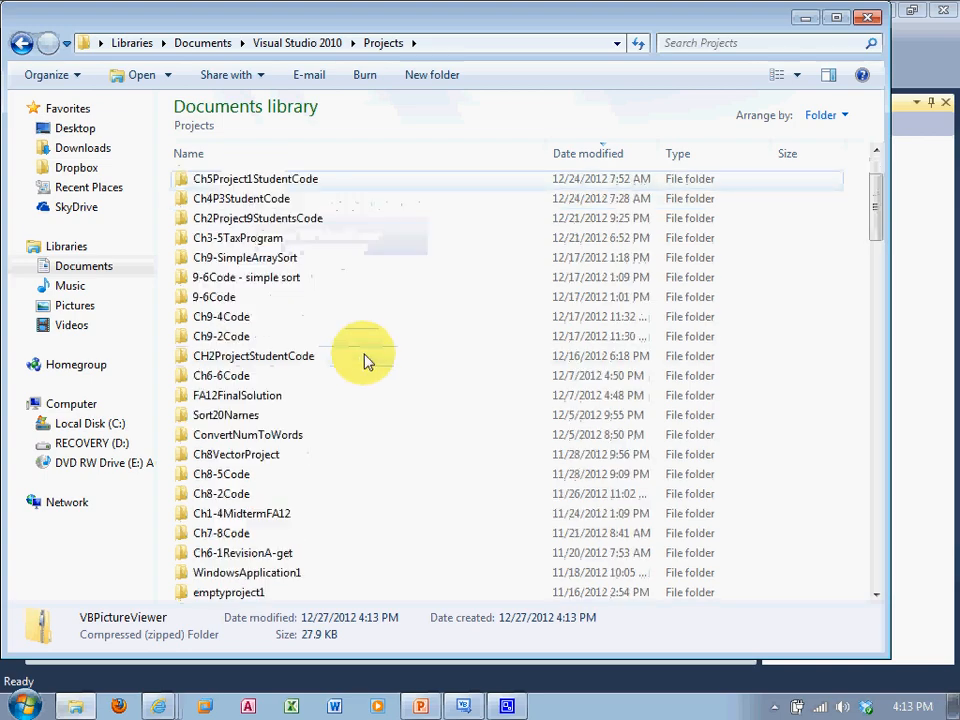
scroll("down", 3)
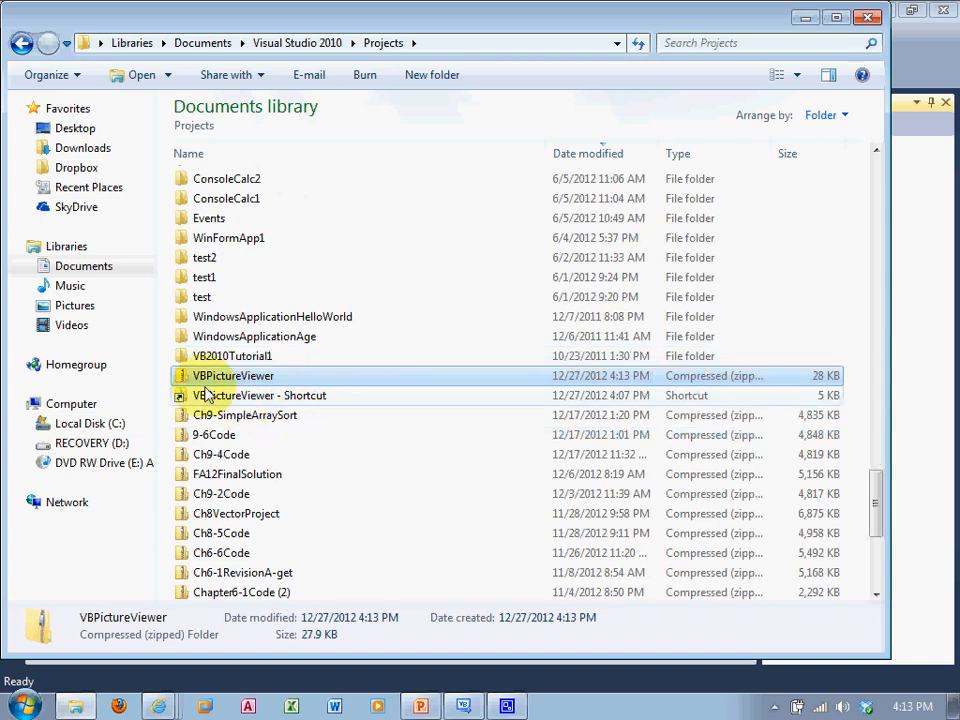
mouse_move(204, 384)
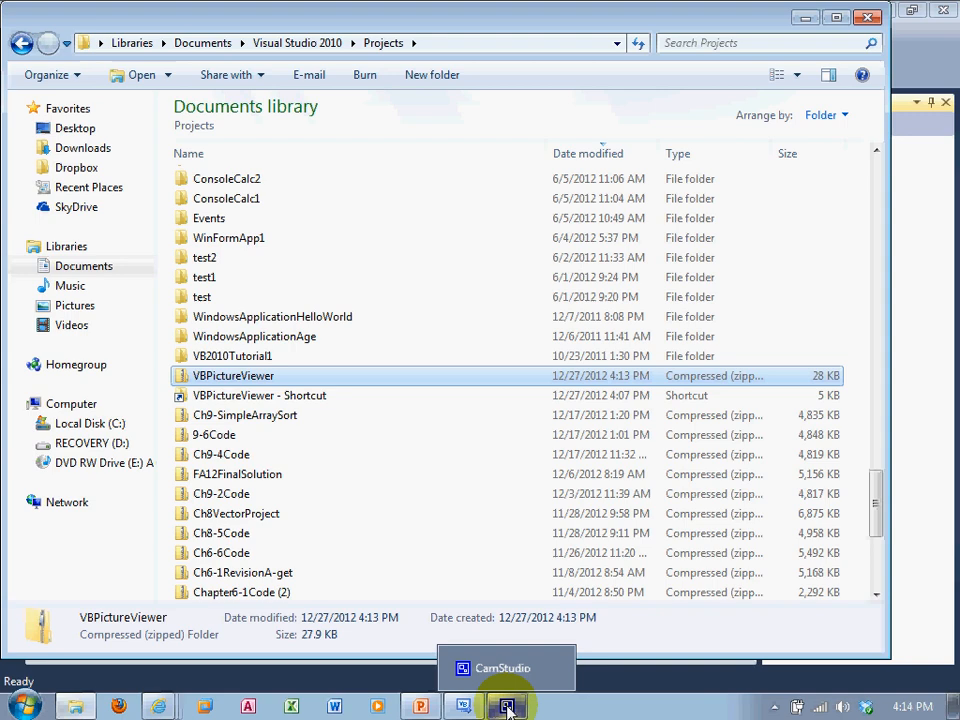
left_click(506, 706)
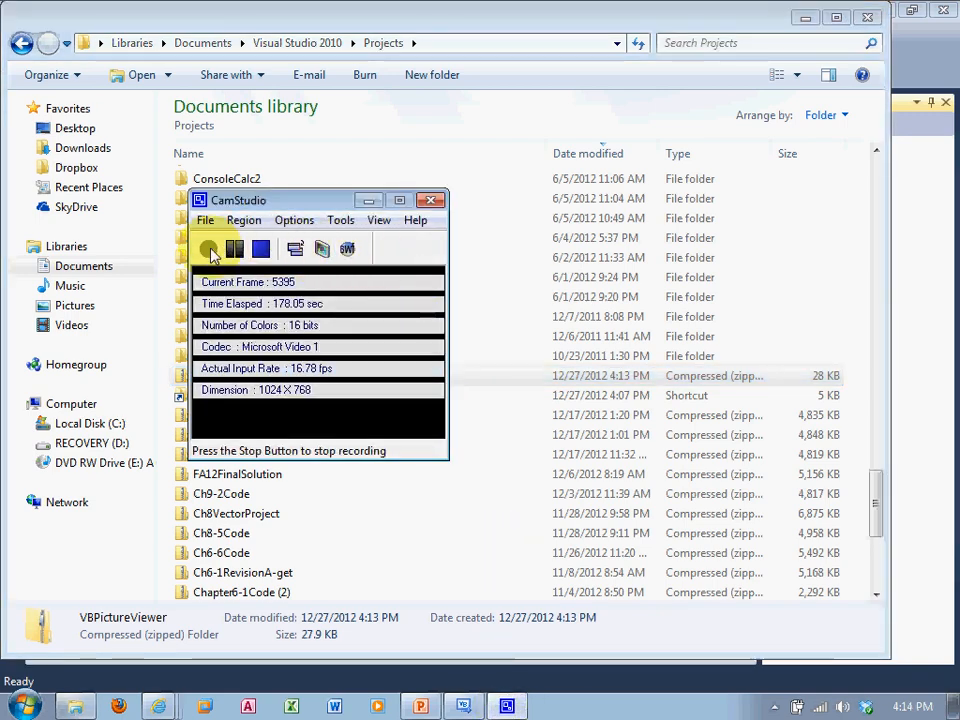